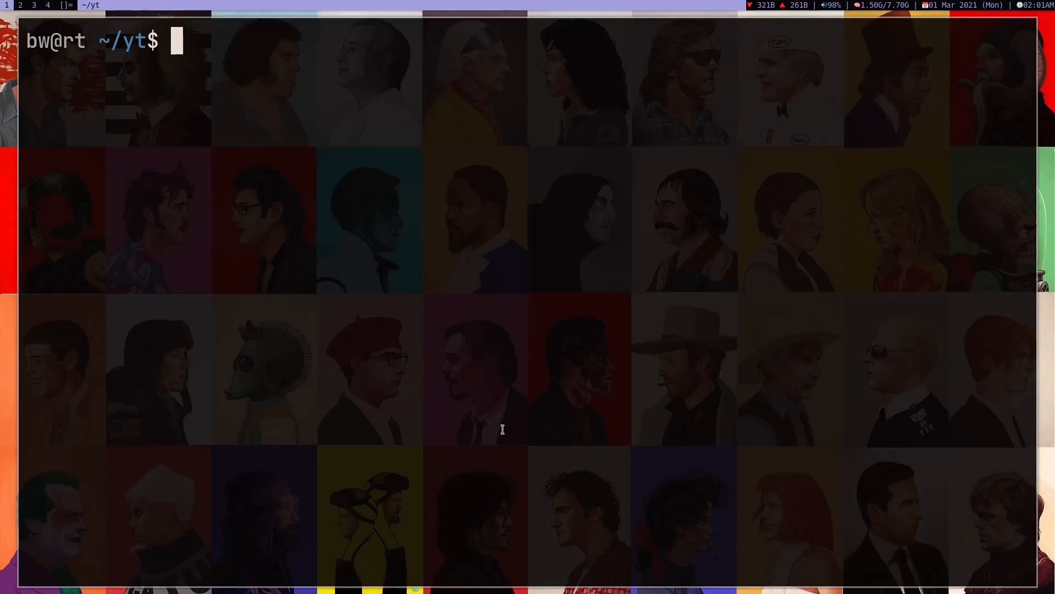
- List the xd-01 to xd-89 text files in ~/yt and load them into vimv
type("ls")
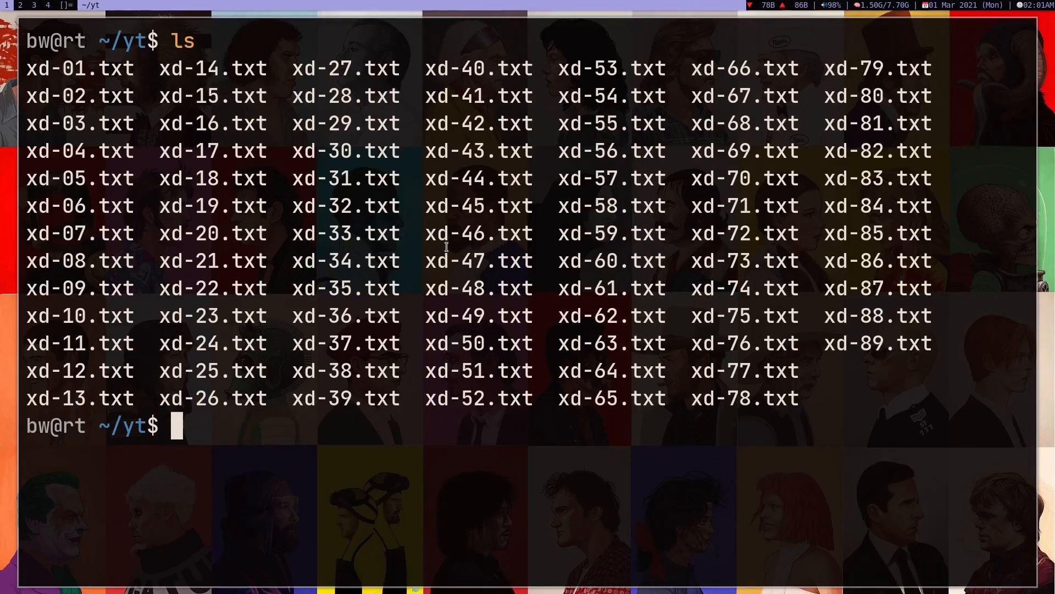
double_click(307, 205)
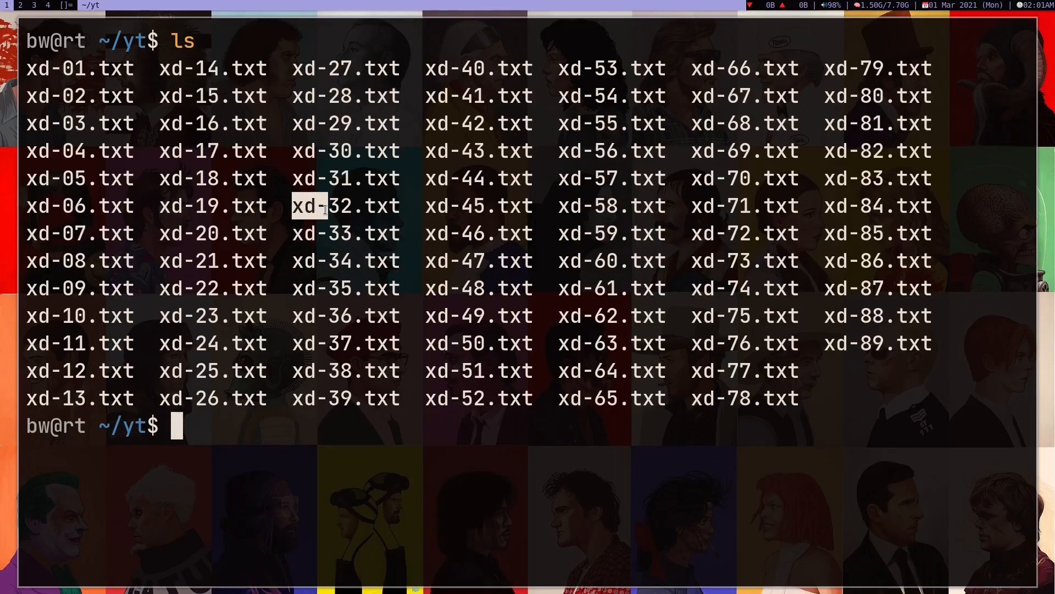
mouse_move(387, 239)
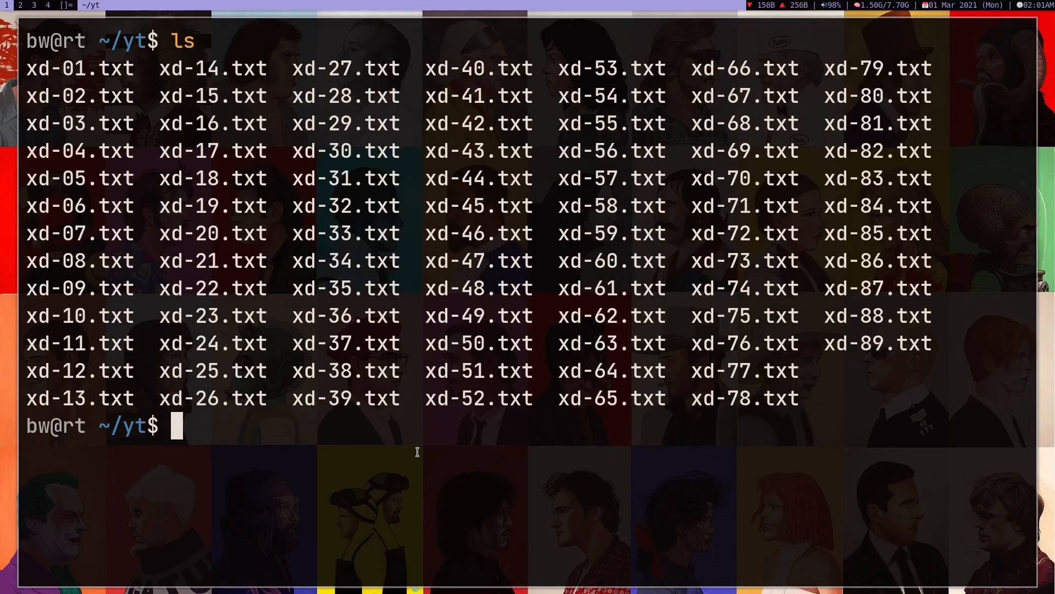
type("f")
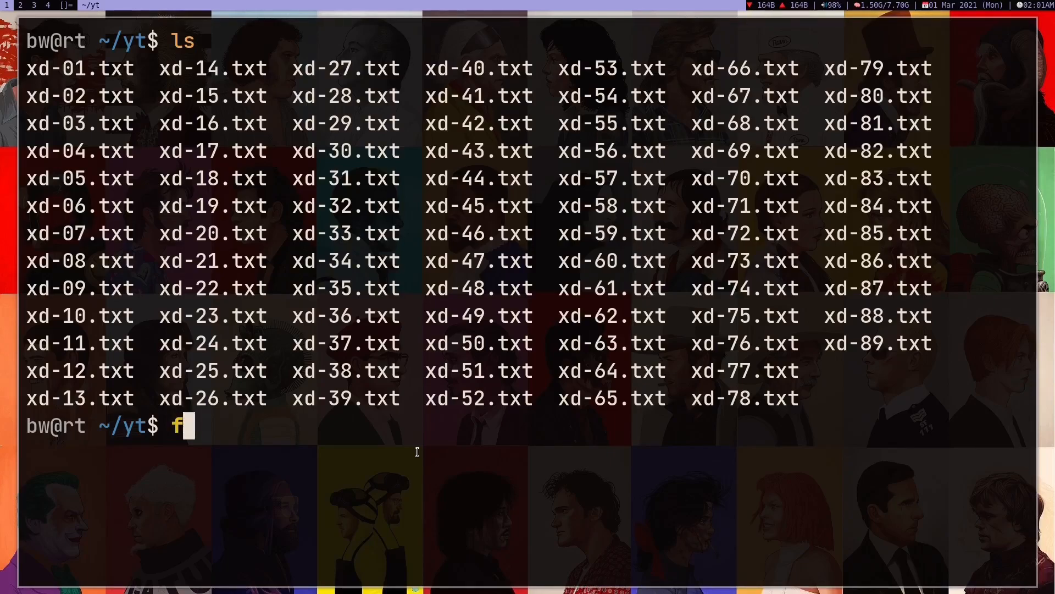
key("BackSpace")
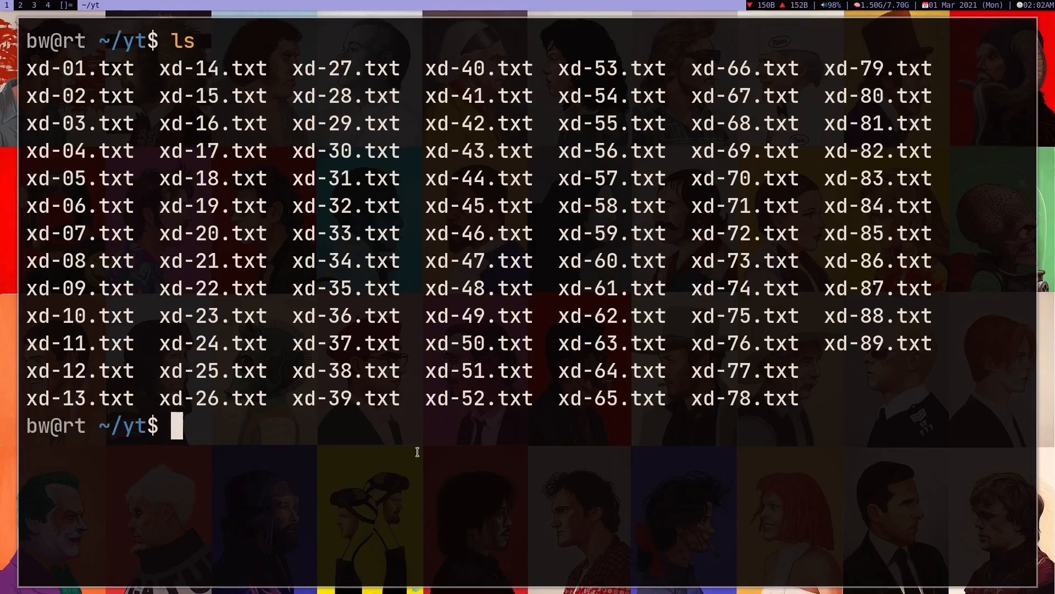
type("vimv")
type(":")
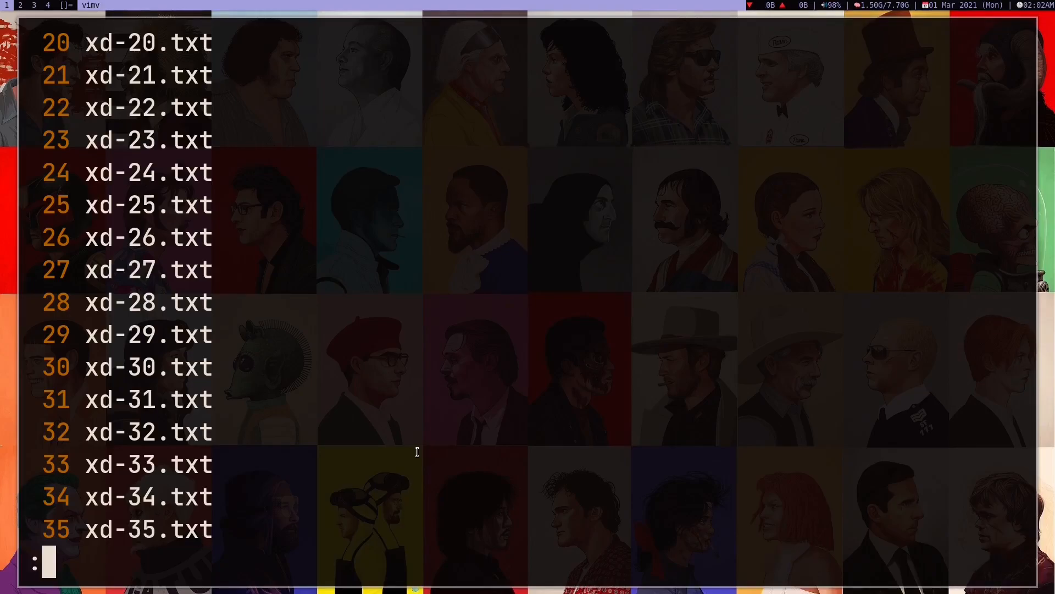
- Strip the 'xd-' prefix, change every 'txt' extension to 'md', and save with :wq
type("%s")
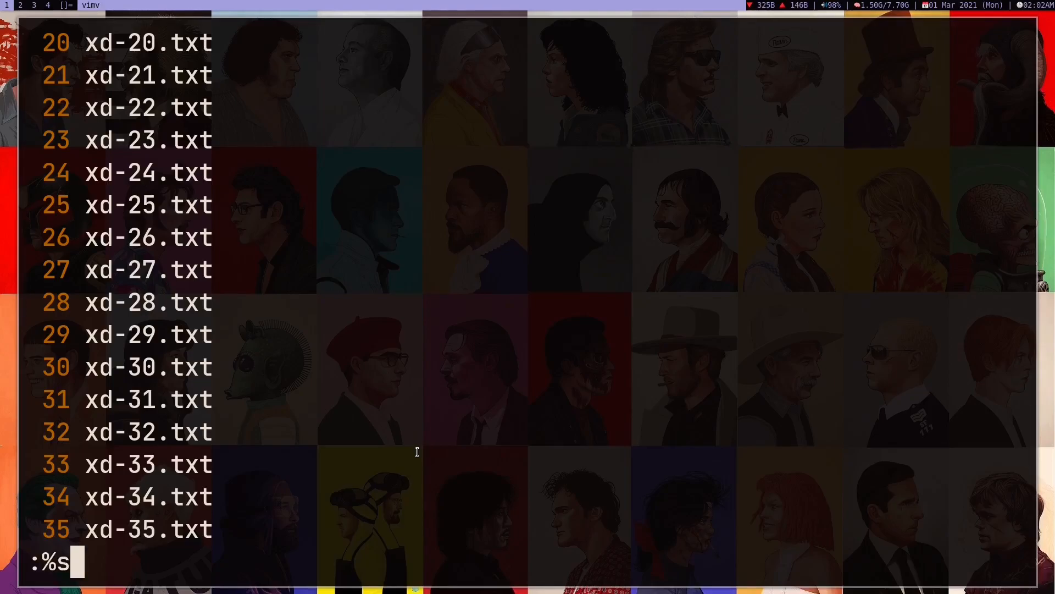
type("/xd-/")
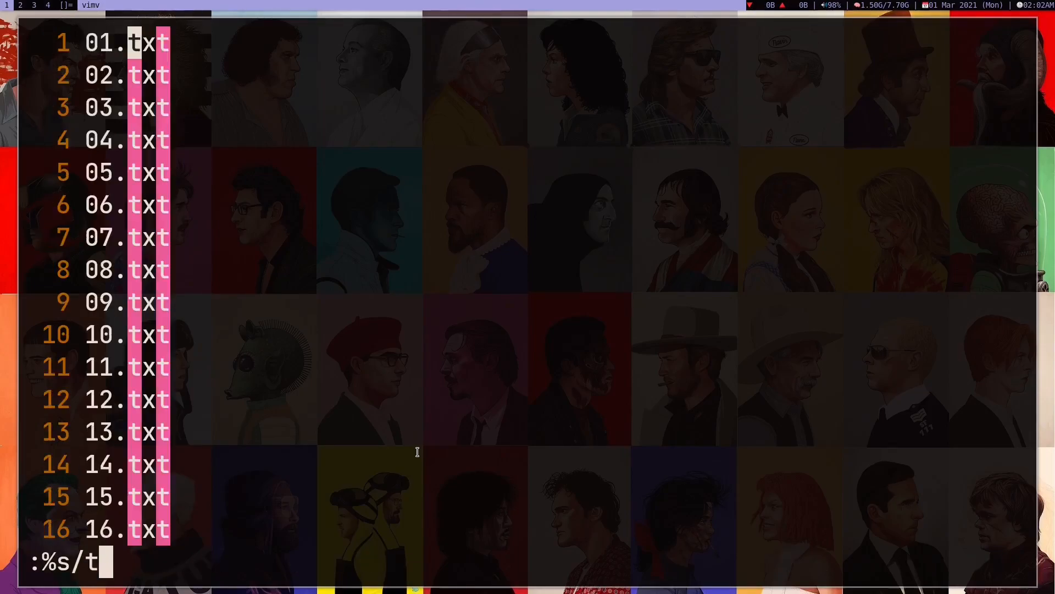
type("xt/")
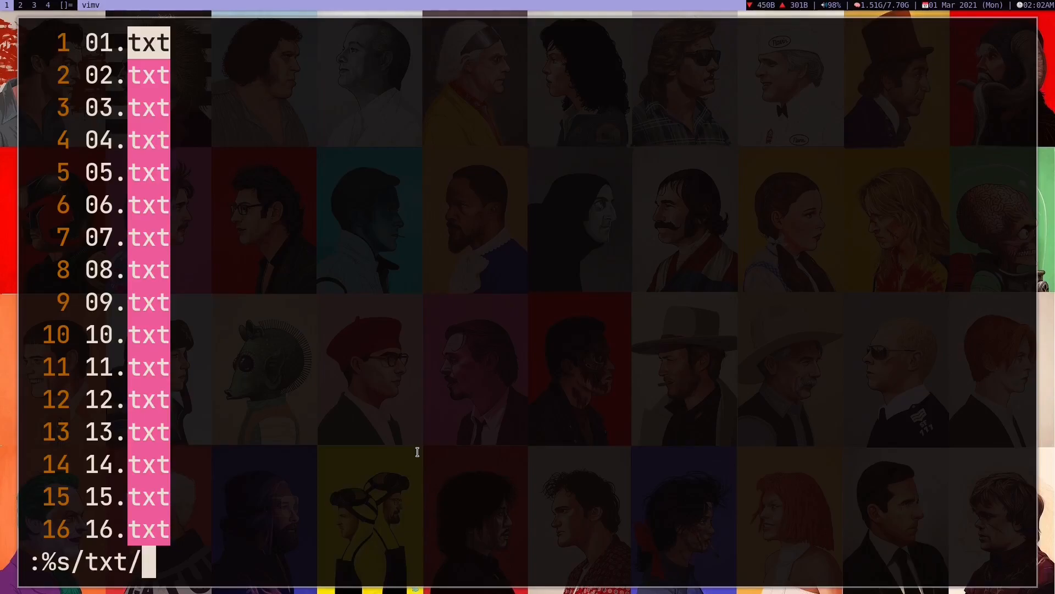
type("md/g")
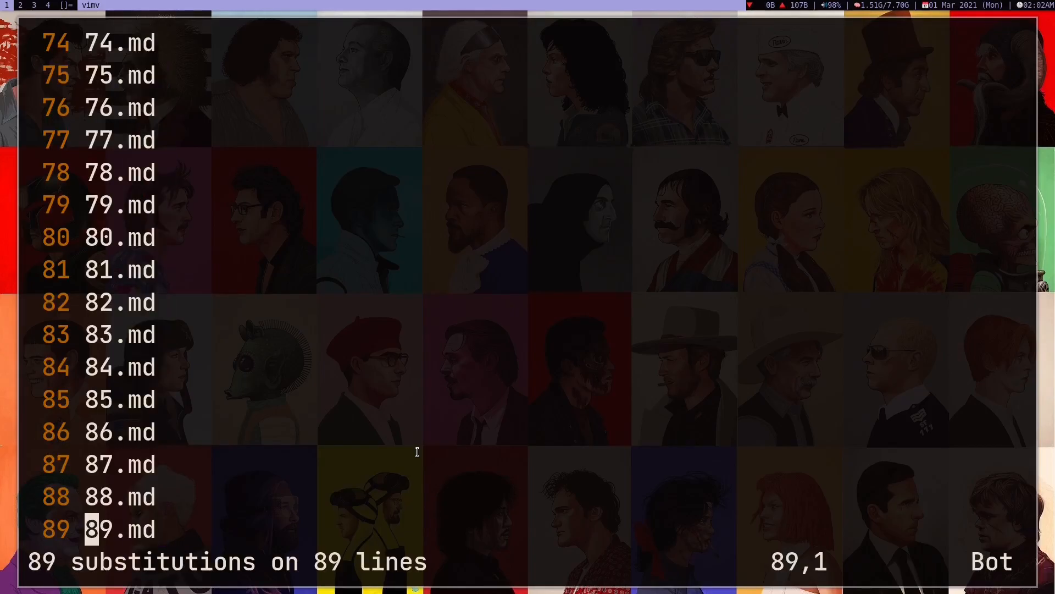
type(":wq")
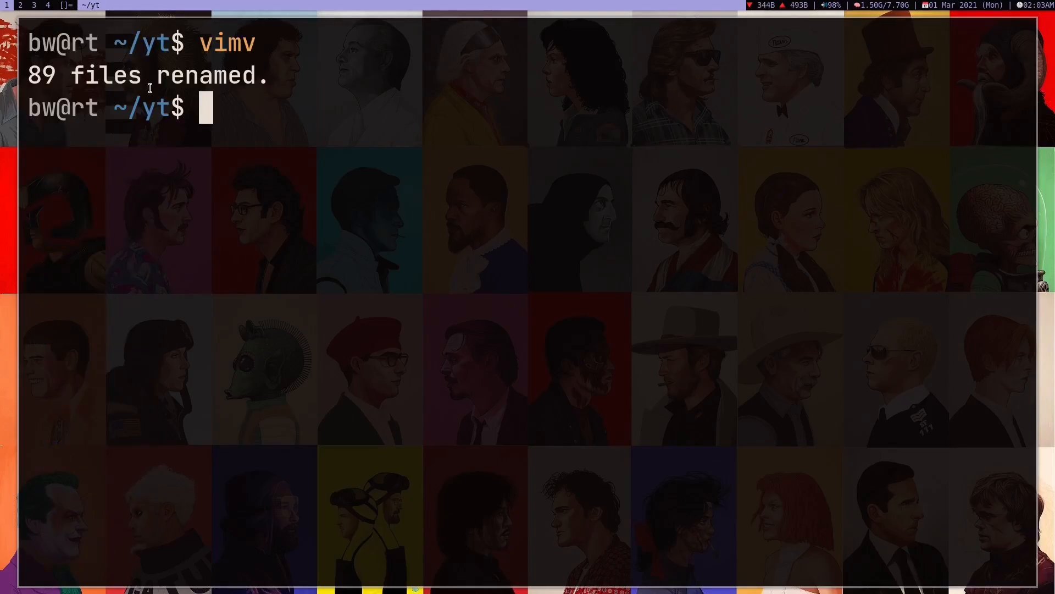
- List the folder to verify 01.md–89.md, then cd .. to home
type("ls")
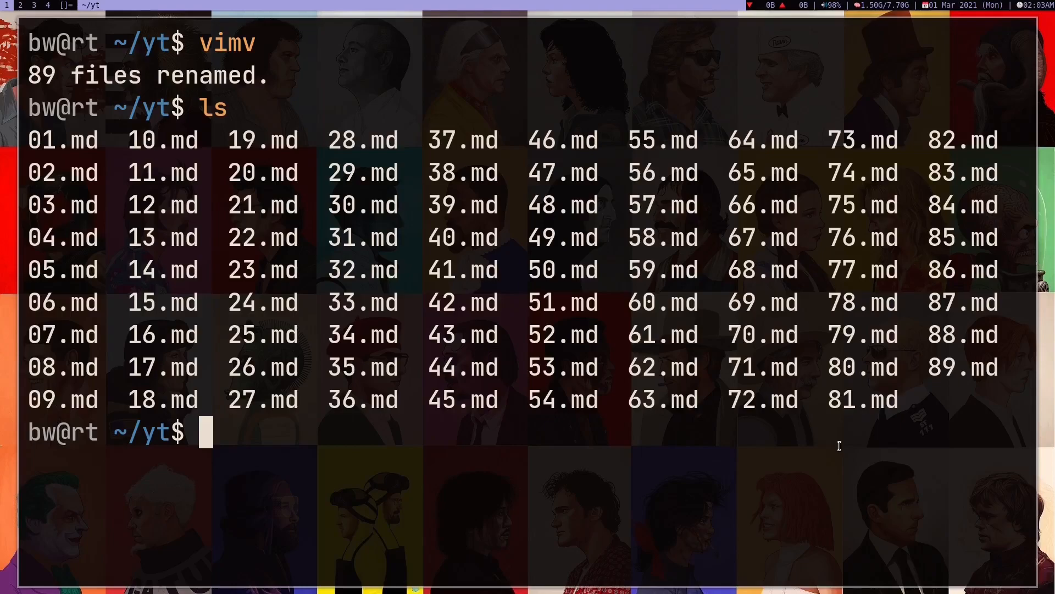
type("cd ..")
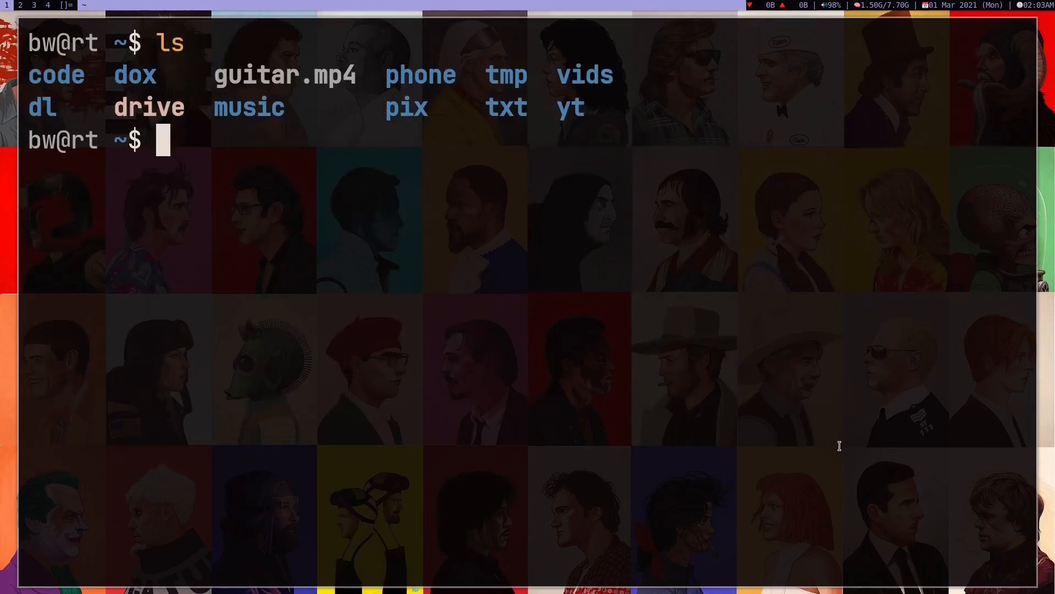
- Change into the tmp folder and load its 77 file names into vimv
type("cd dox/")
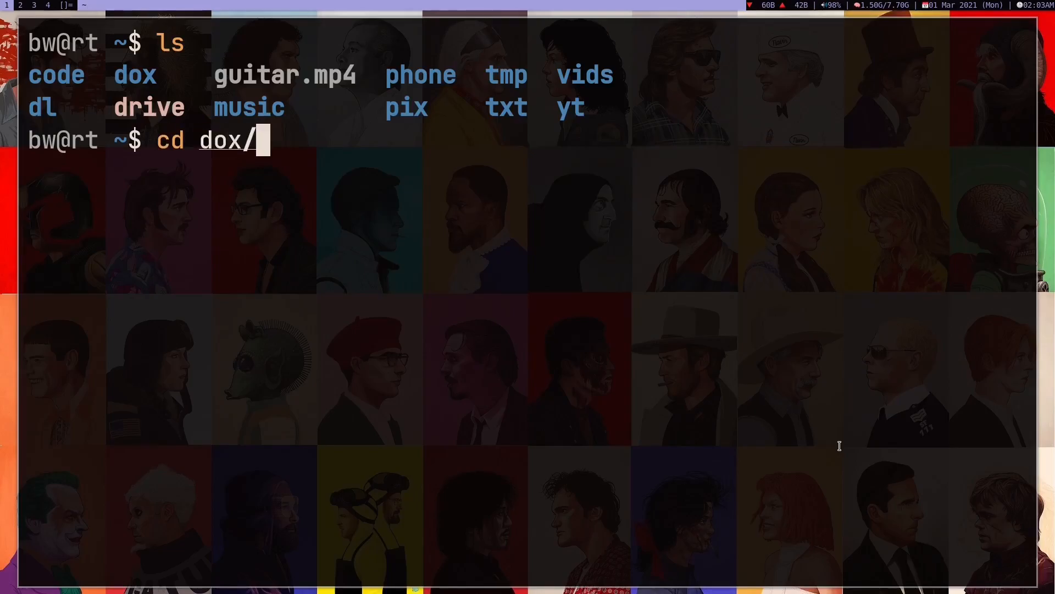
type("tm")
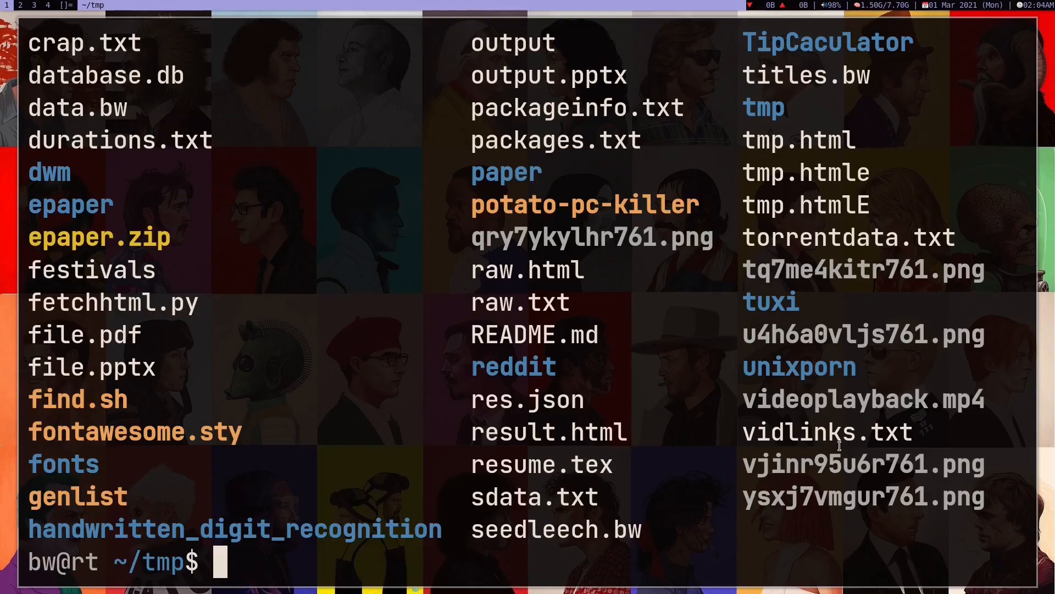
type("vi")
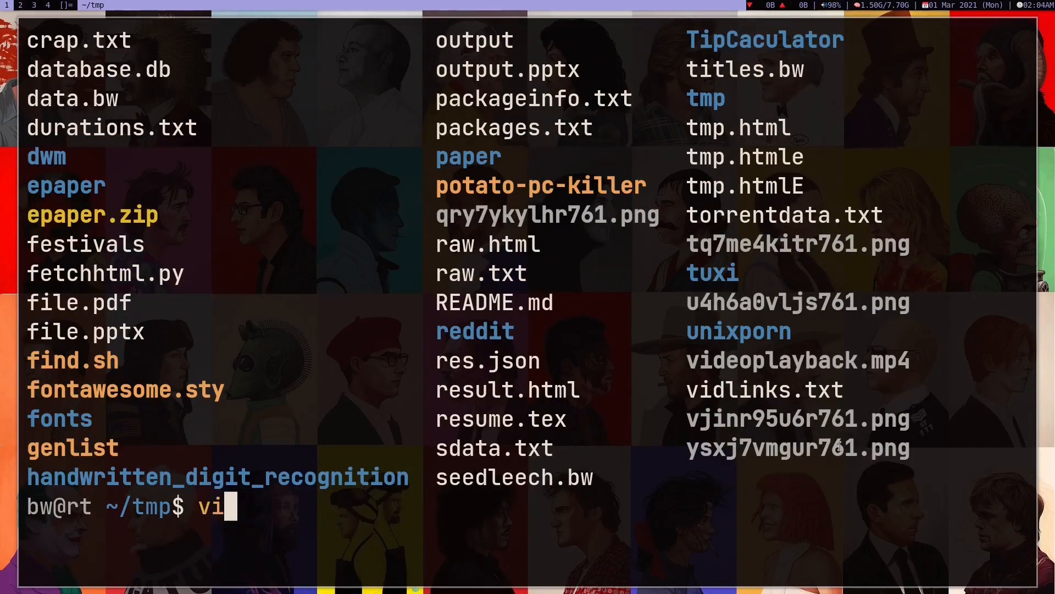
type("mv")
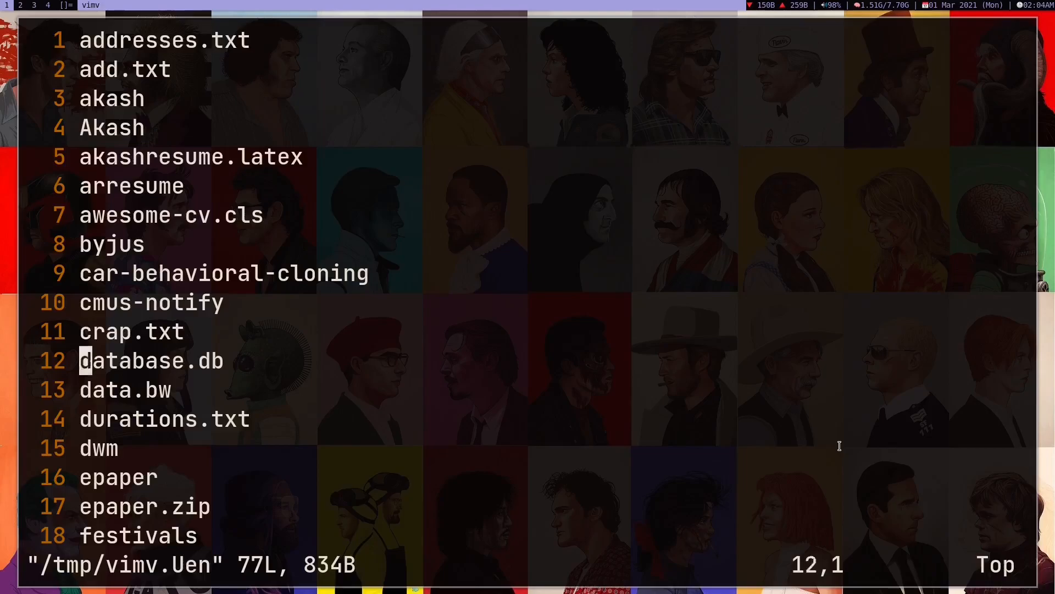
scroll("down", 3)
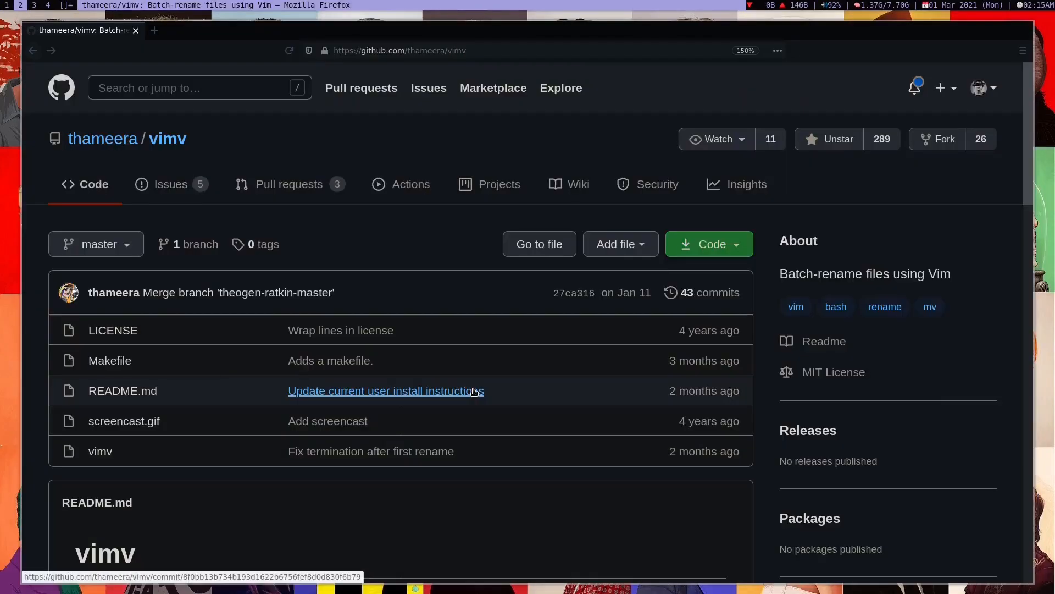
mouse_move(94, 151)
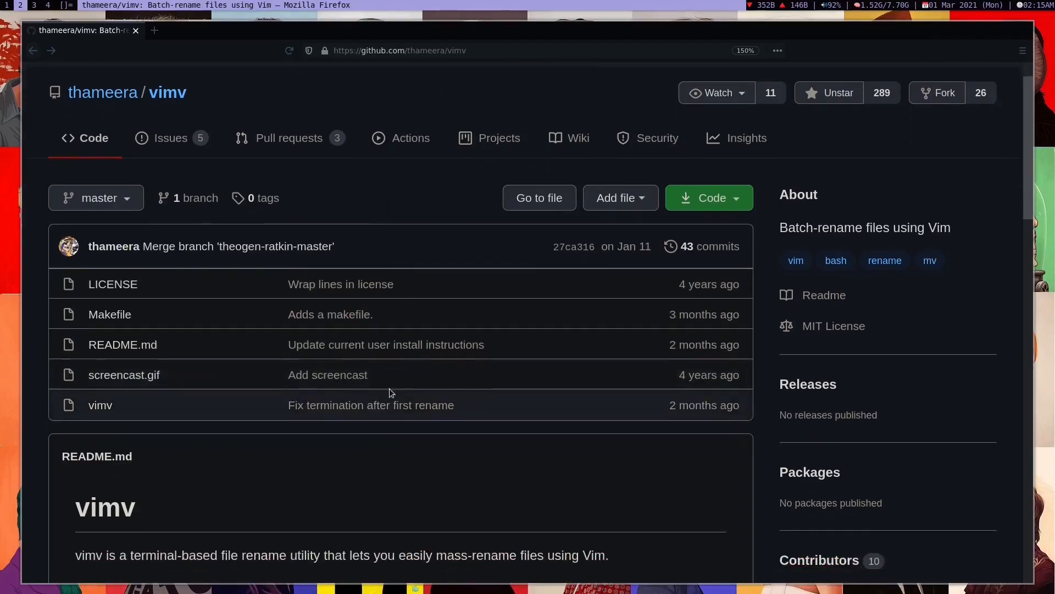
- Open the vimv script source in a new tab, then scroll the repo README to Usage
left_click(99, 405)
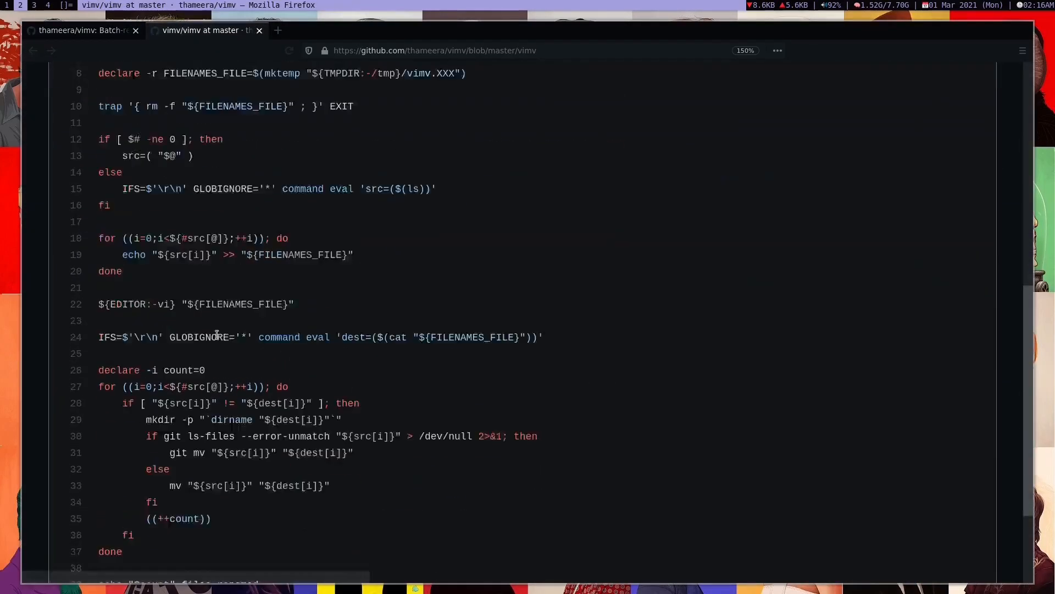
scroll("down", 3)
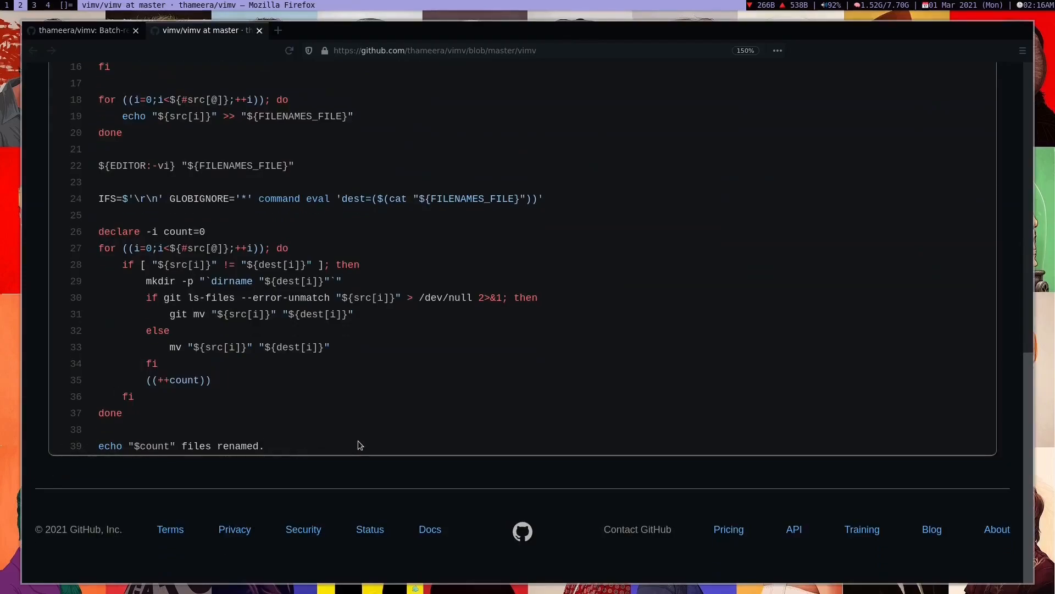
left_click(81, 30)
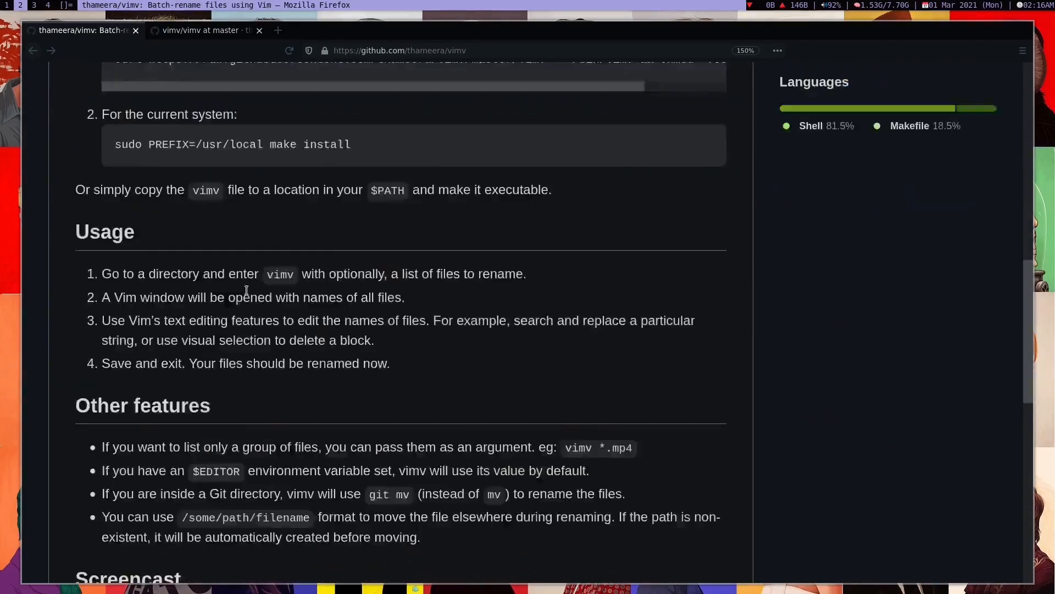
scroll("down", 3)
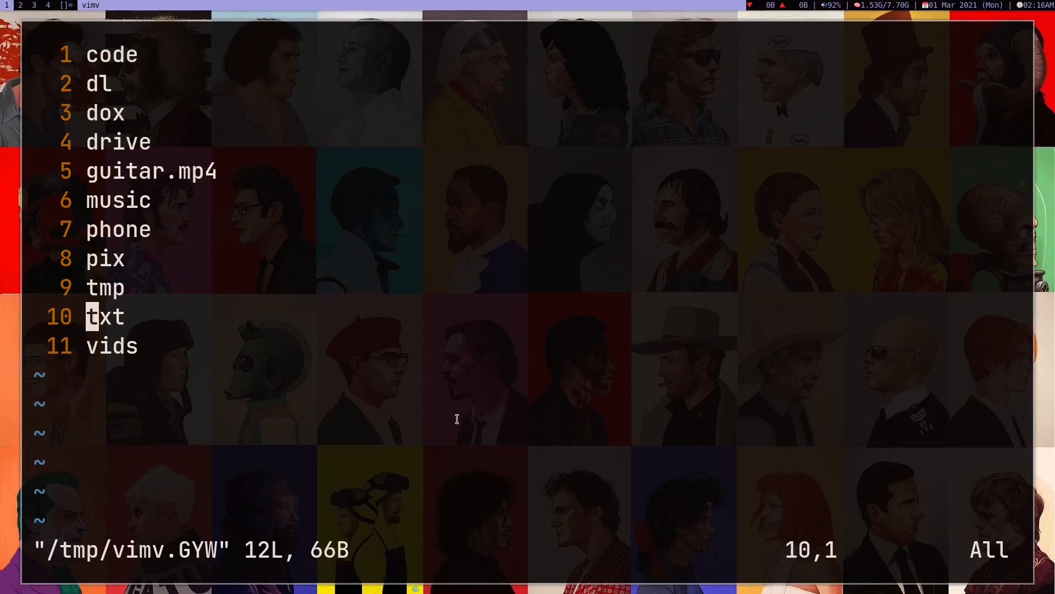
- Save the list with the yt line removed, triggering the 'dest[i]: unbound variable' error
type(":wq")
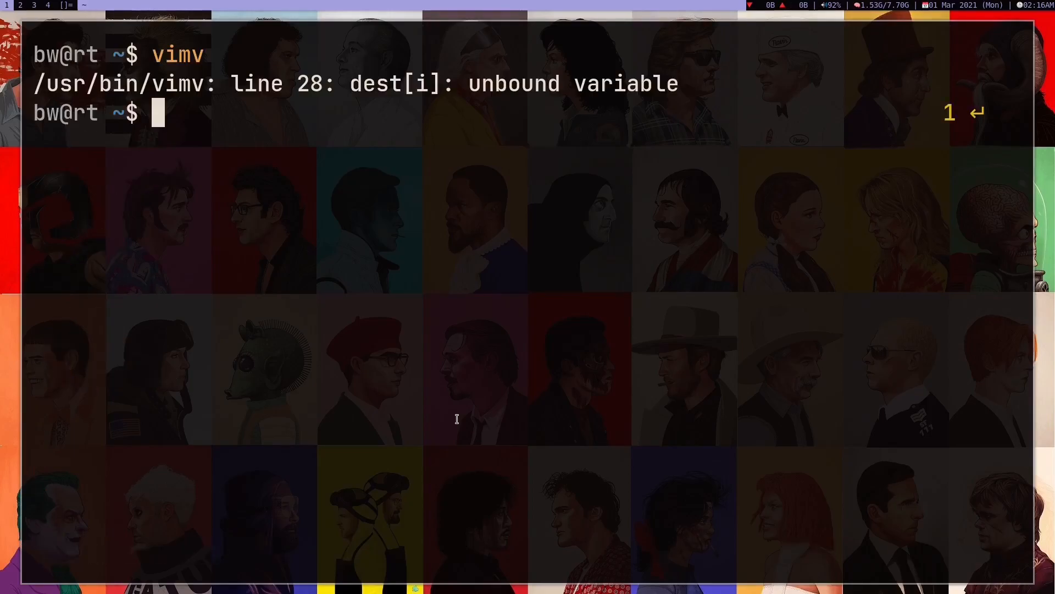
mouse_move(354, 99)
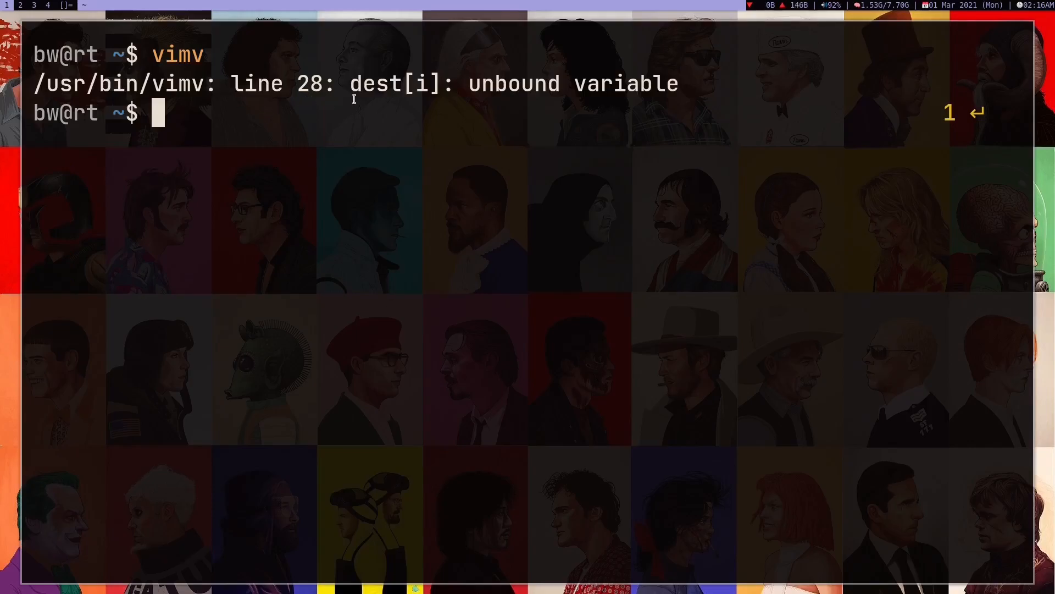